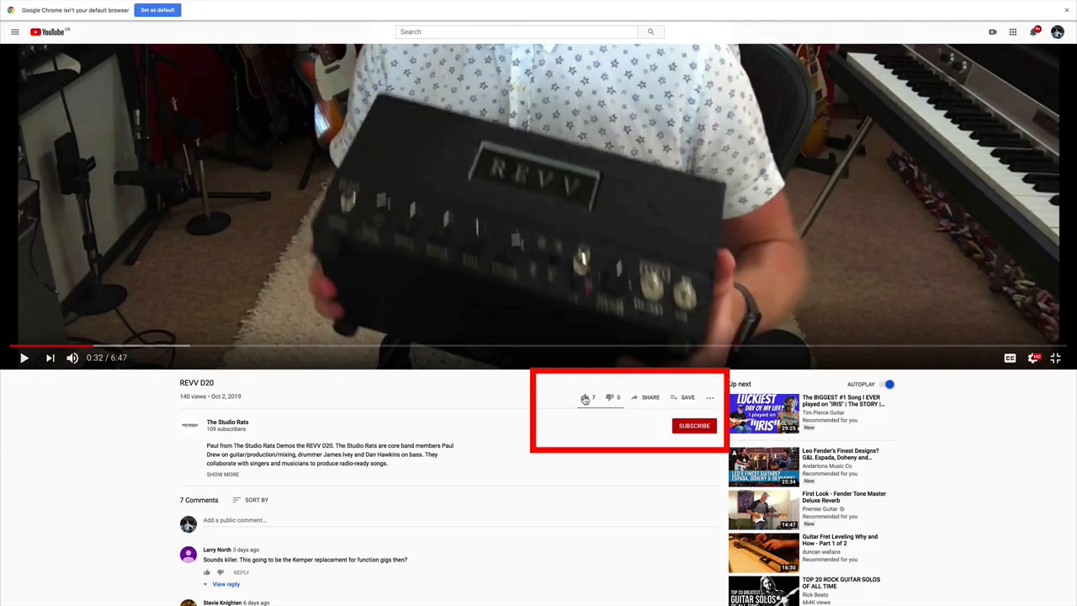
# Like the REVV D20 video, subscribe to The Studio Rats, and choose the bell notification option.
pyautogui.click(586, 397)
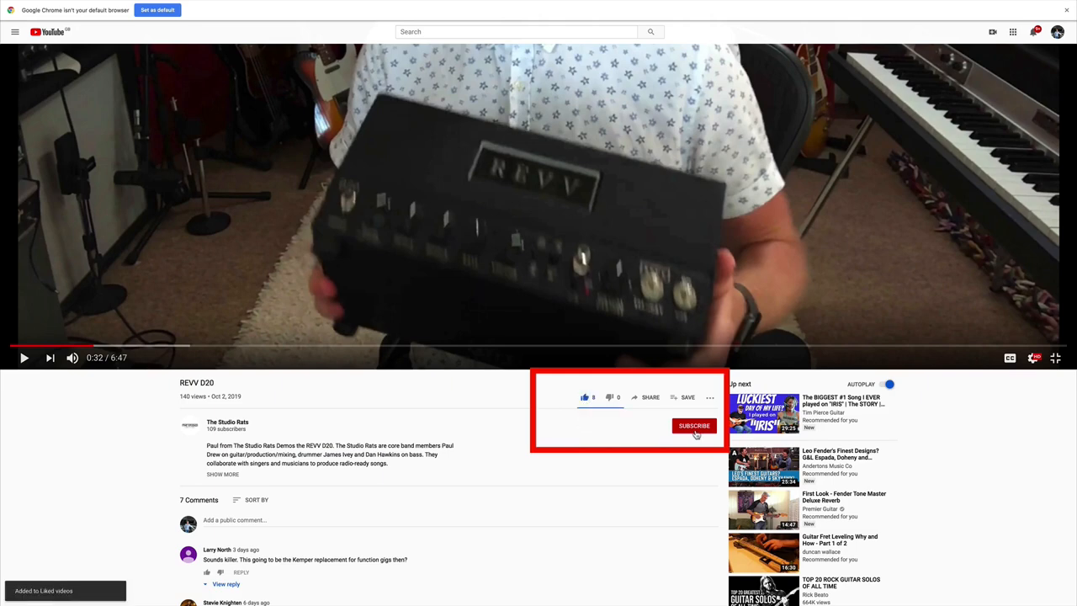
pyautogui.click(693, 424)
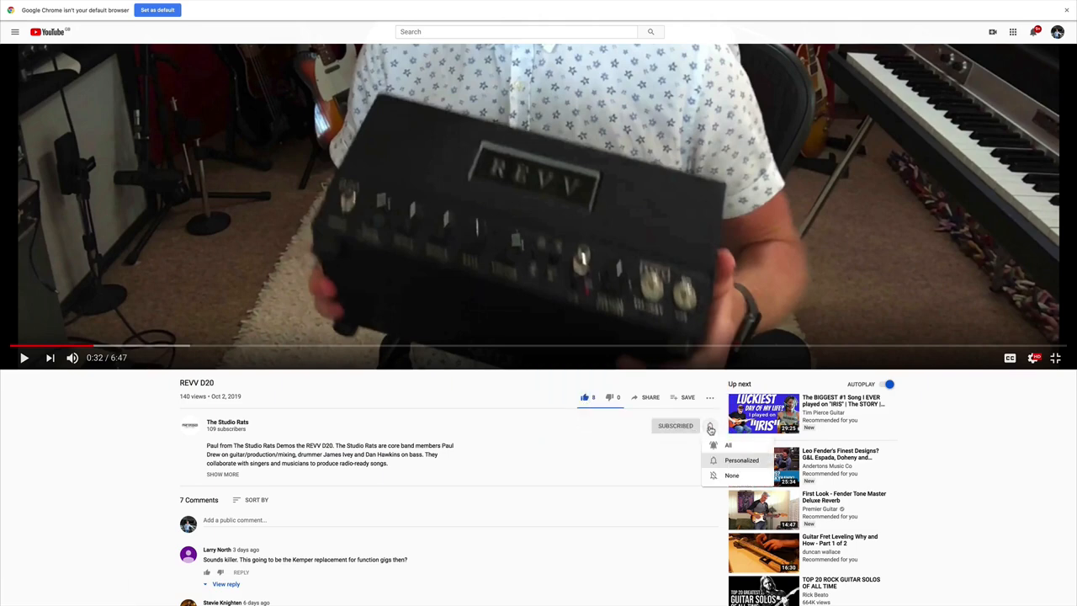
pyautogui.click(710, 424)
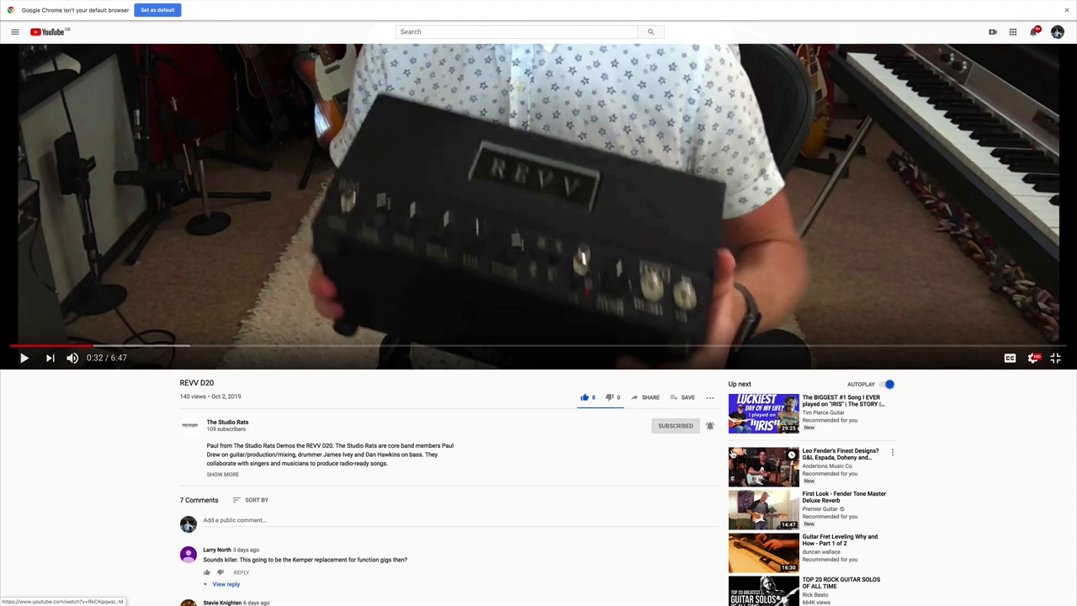